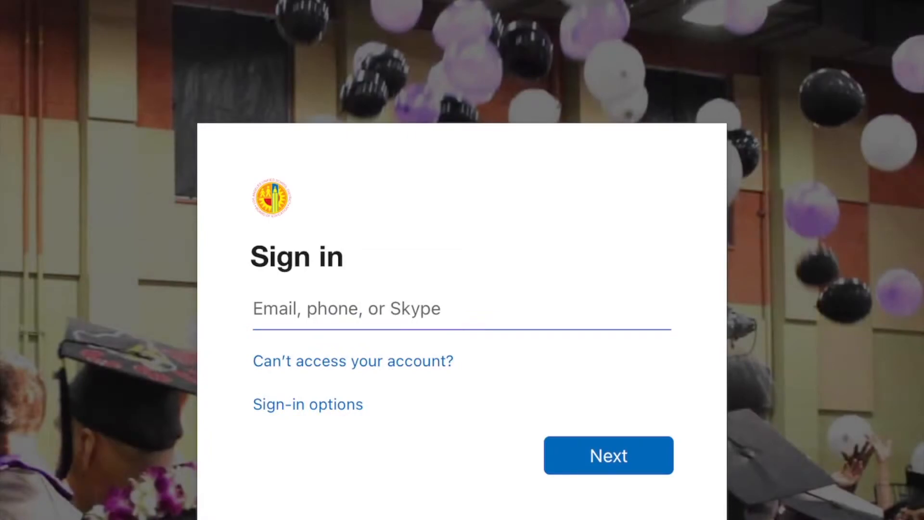
- Enter the LAUSD school email ('myemsil@...') into the Microsoft sign-in email field
{"action": "left_click", "coordinate": [413, 308]}
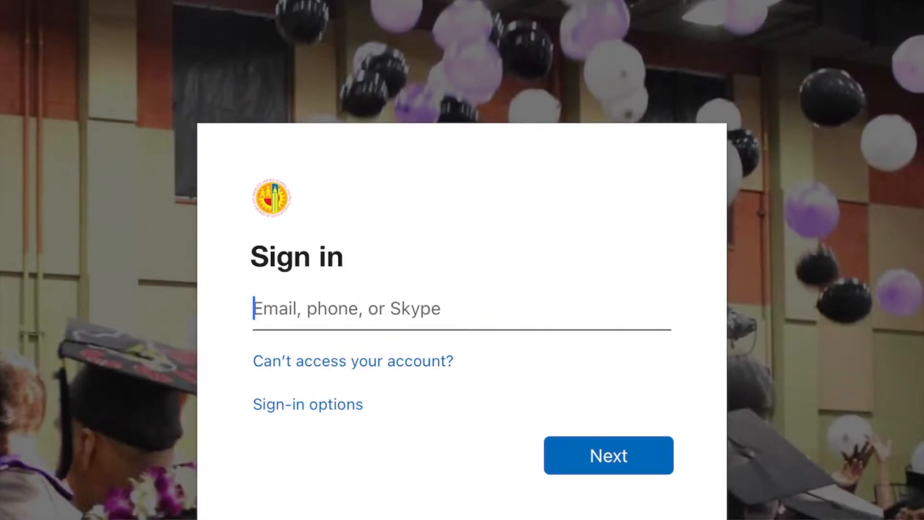
{"action": "type", "text": "myems"}
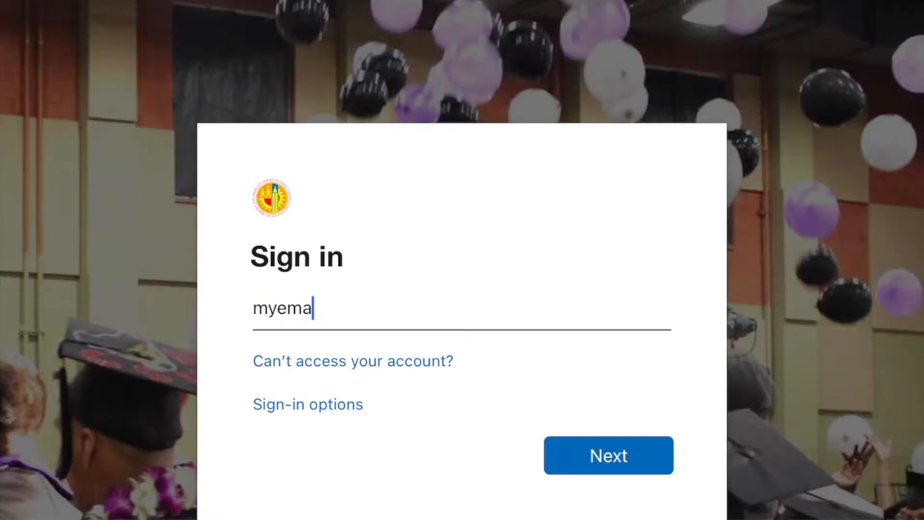
{"action": "type", "text": "il@"}
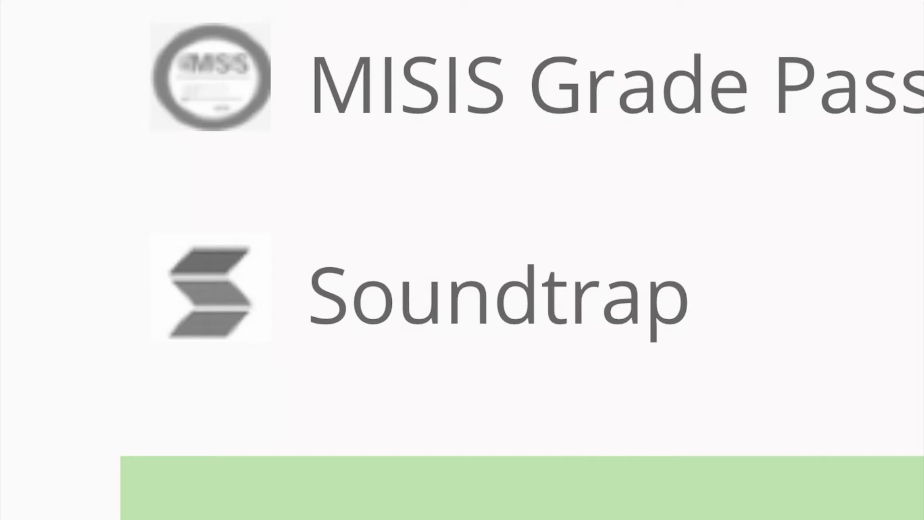
- Launch Soundtrap from the Schoology apps list, landing on My Projects
{"action": "right_click", "coordinate": [209, 70]}
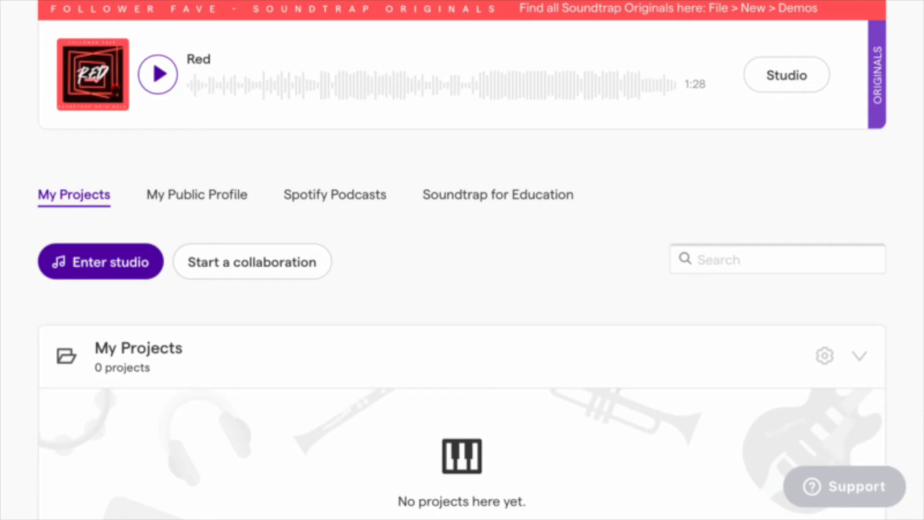
- Bring up Soundtrap's Join a group dialog with its empty invite code field
{"action": "left_click", "coordinate": [385, 282]}
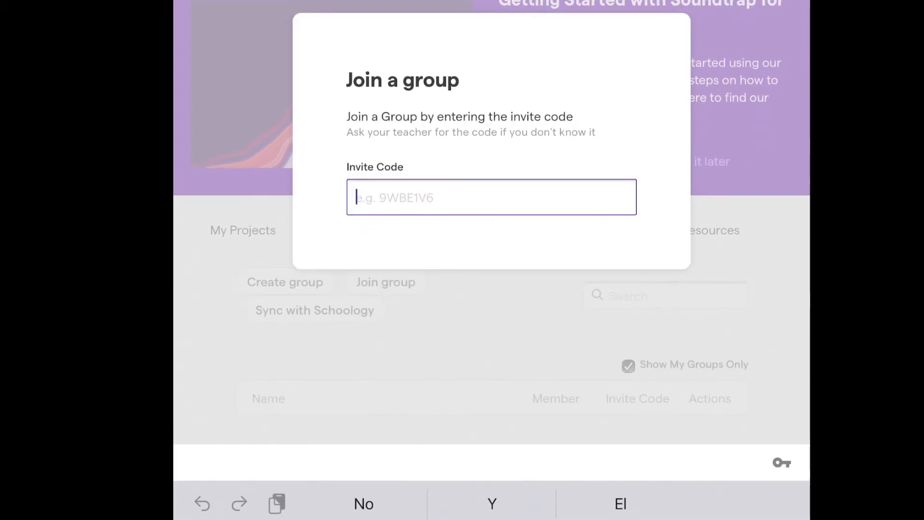